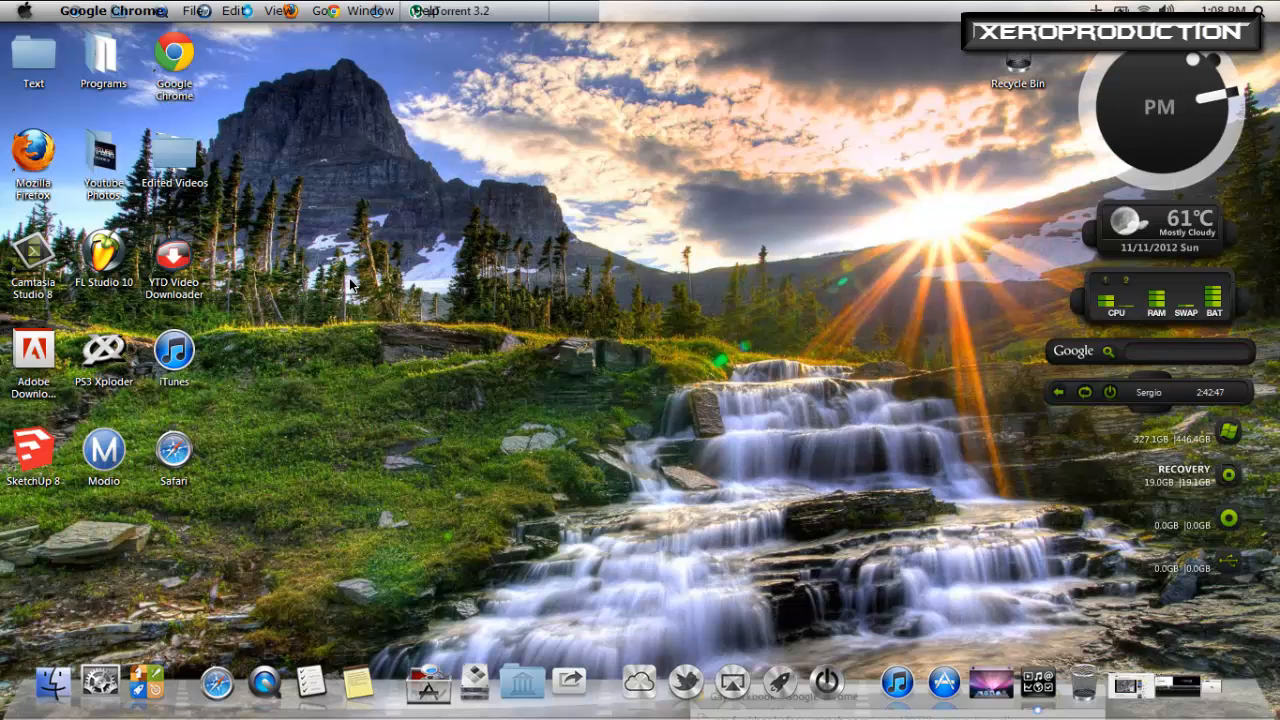
{"action": "mouse_move", "coordinate": [268, 160]}
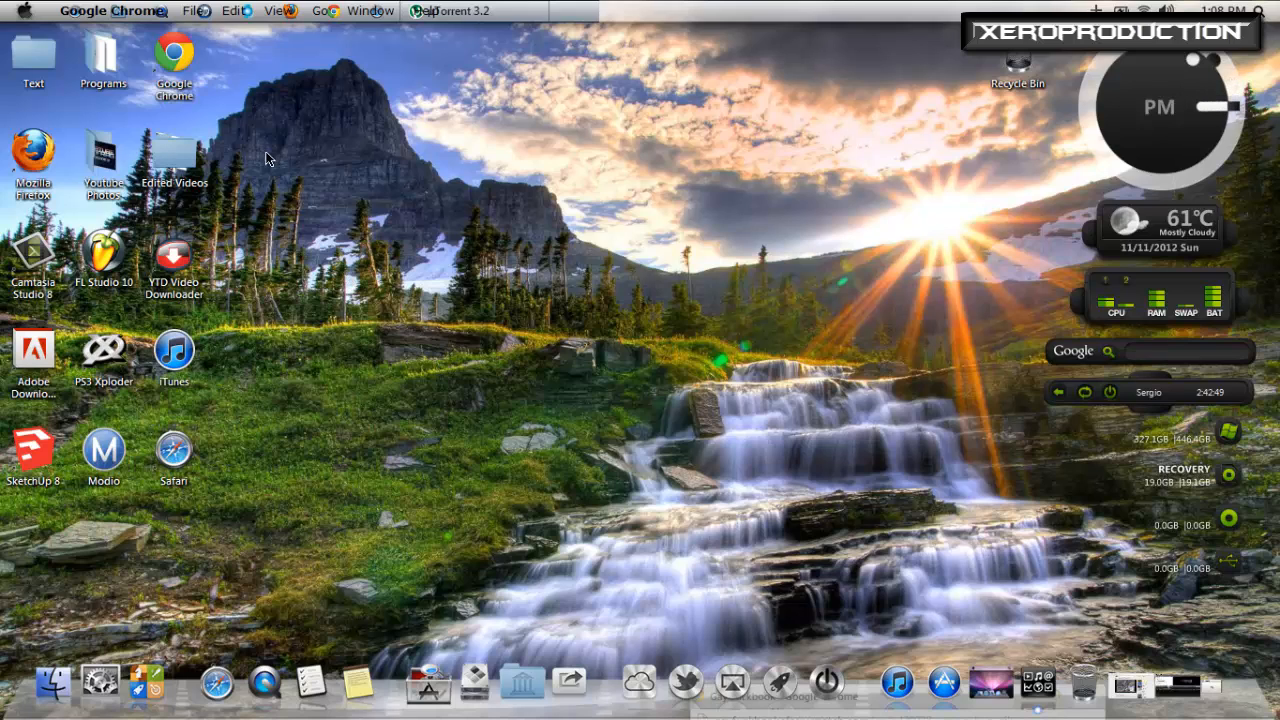
{"action": "mouse_move", "coordinate": [252, 204]}
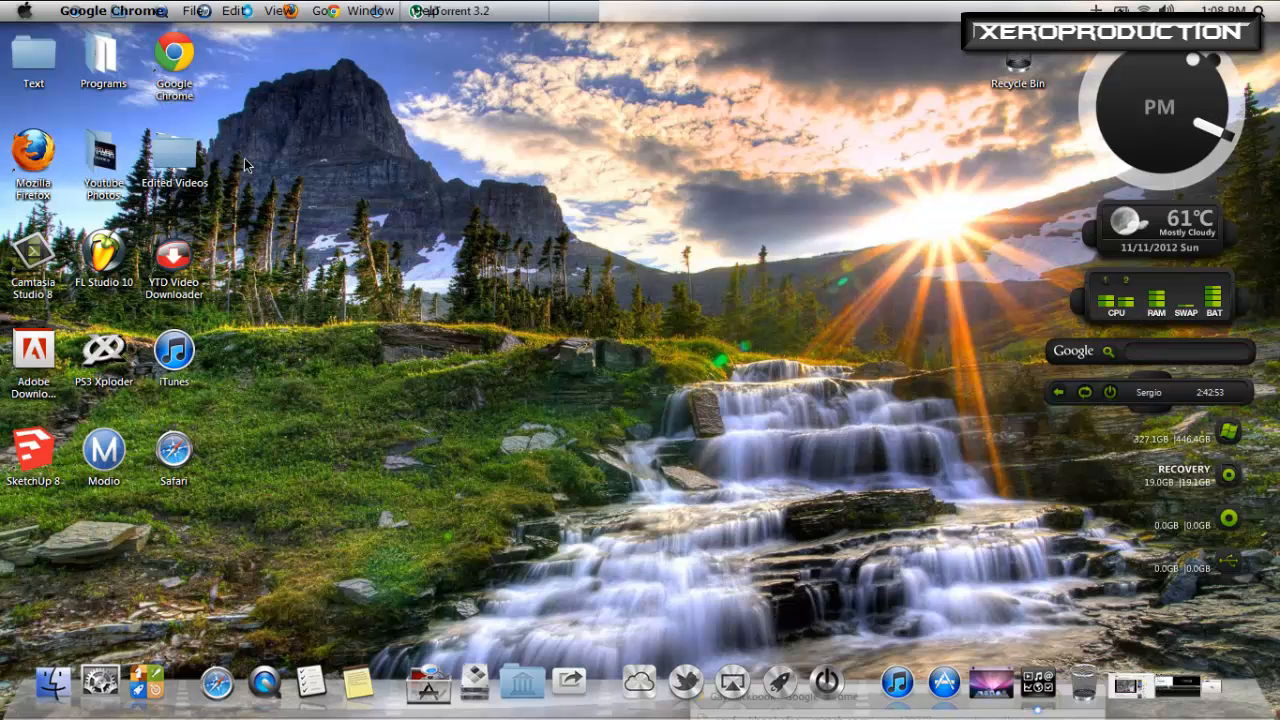
Step: Bring up the Start menu listing programs and system shortcuts
{"action": "left_click", "coordinate": [24, 12]}
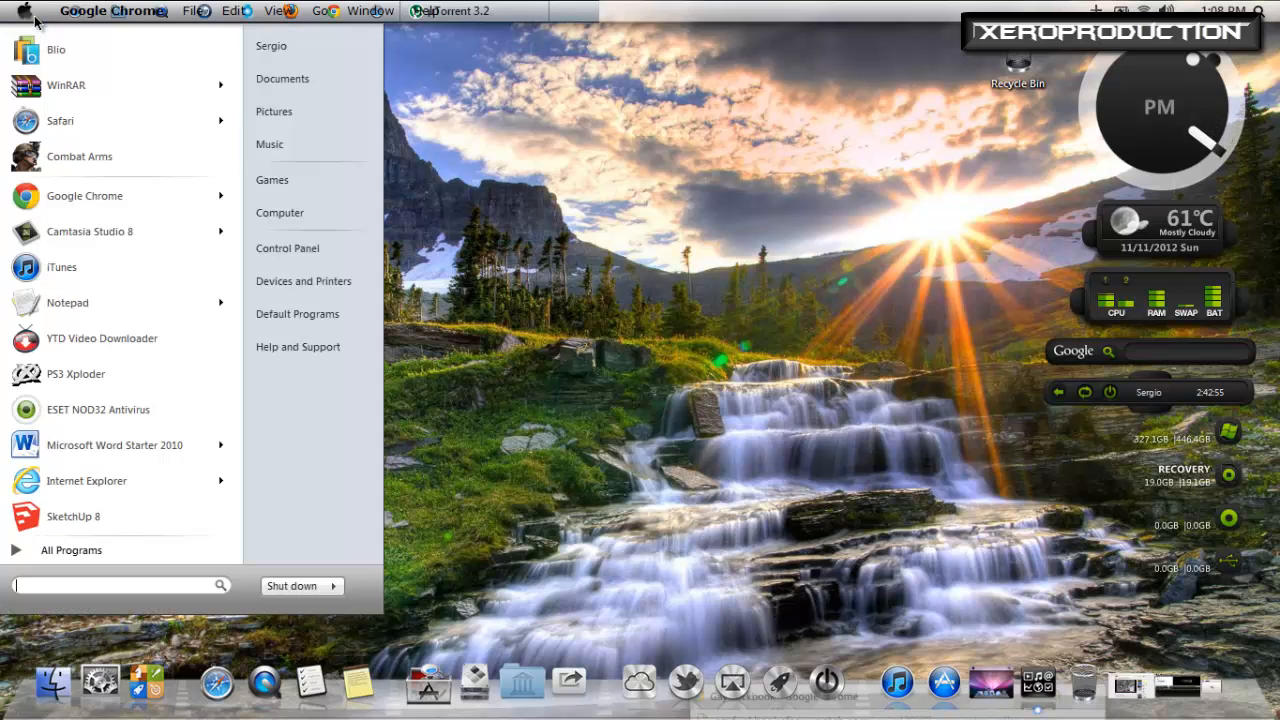
{"action": "mouse_move", "coordinate": [312, 248]}
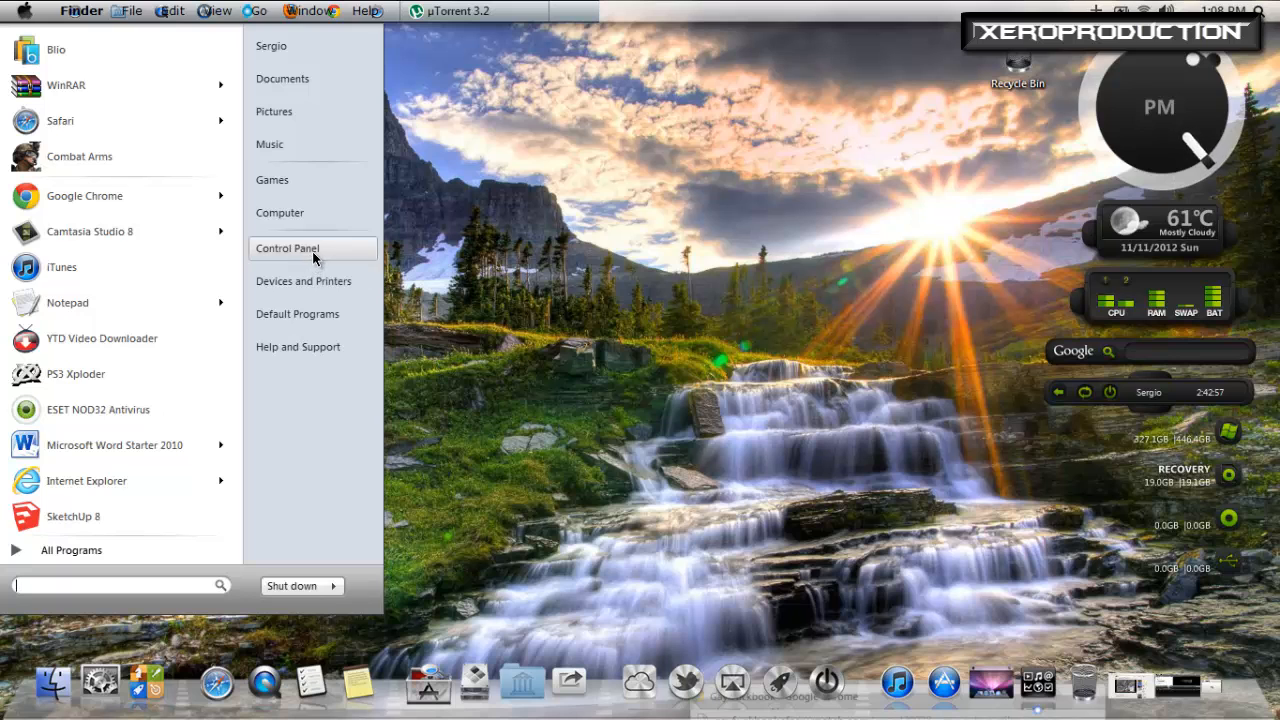
Step: Go from Control Panel through Hardware and Sound into the Sound device settings
{"action": "left_click", "coordinate": [288, 248]}
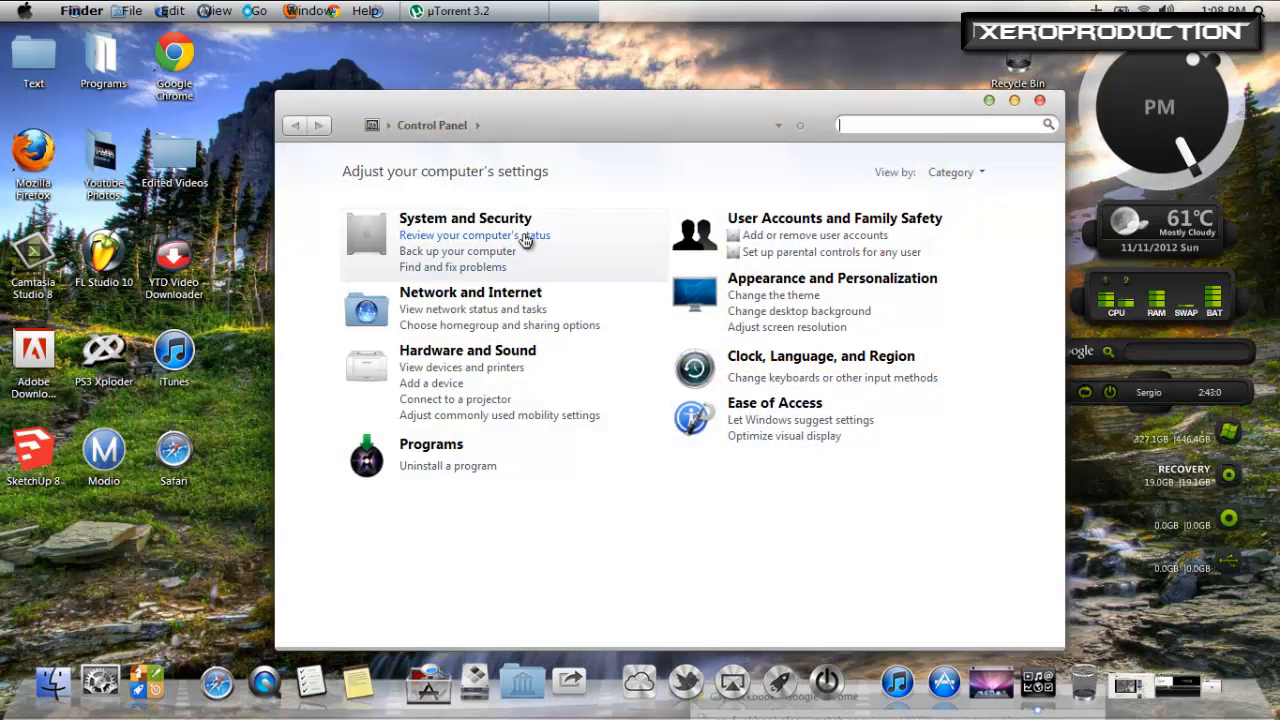
{"action": "mouse_move", "coordinate": [468, 350]}
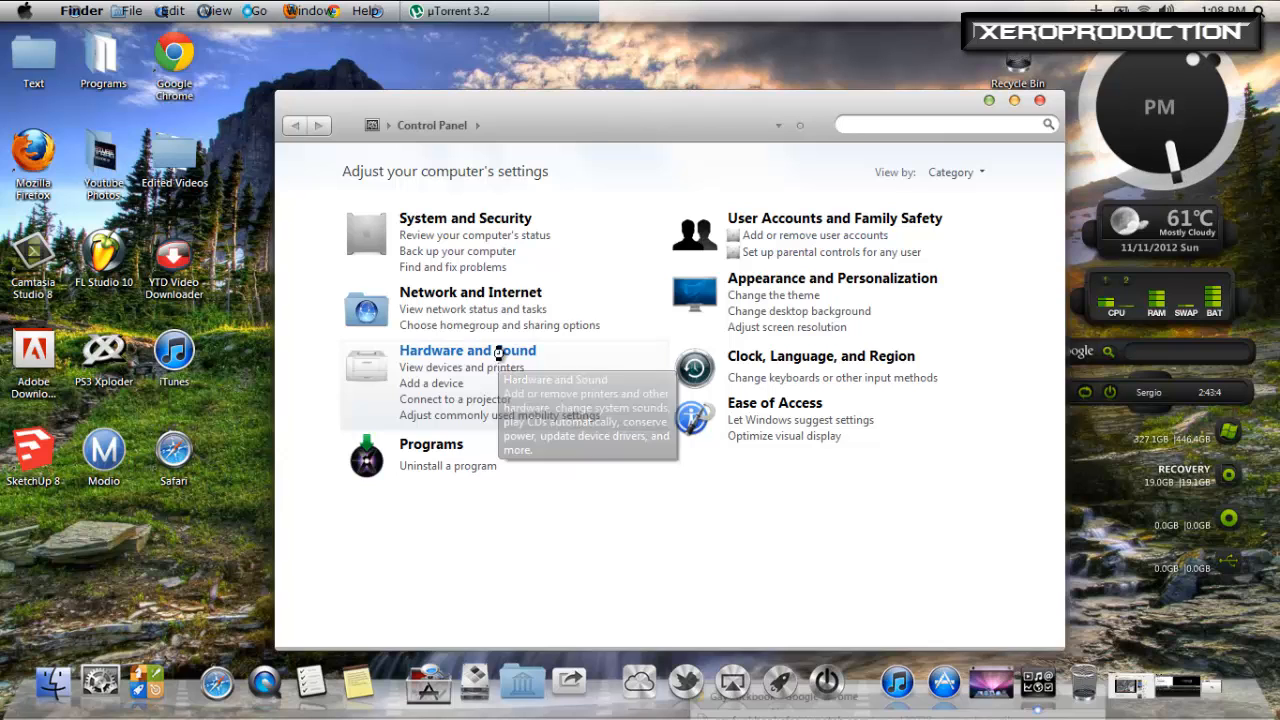
{"action": "left_click", "coordinate": [468, 350]}
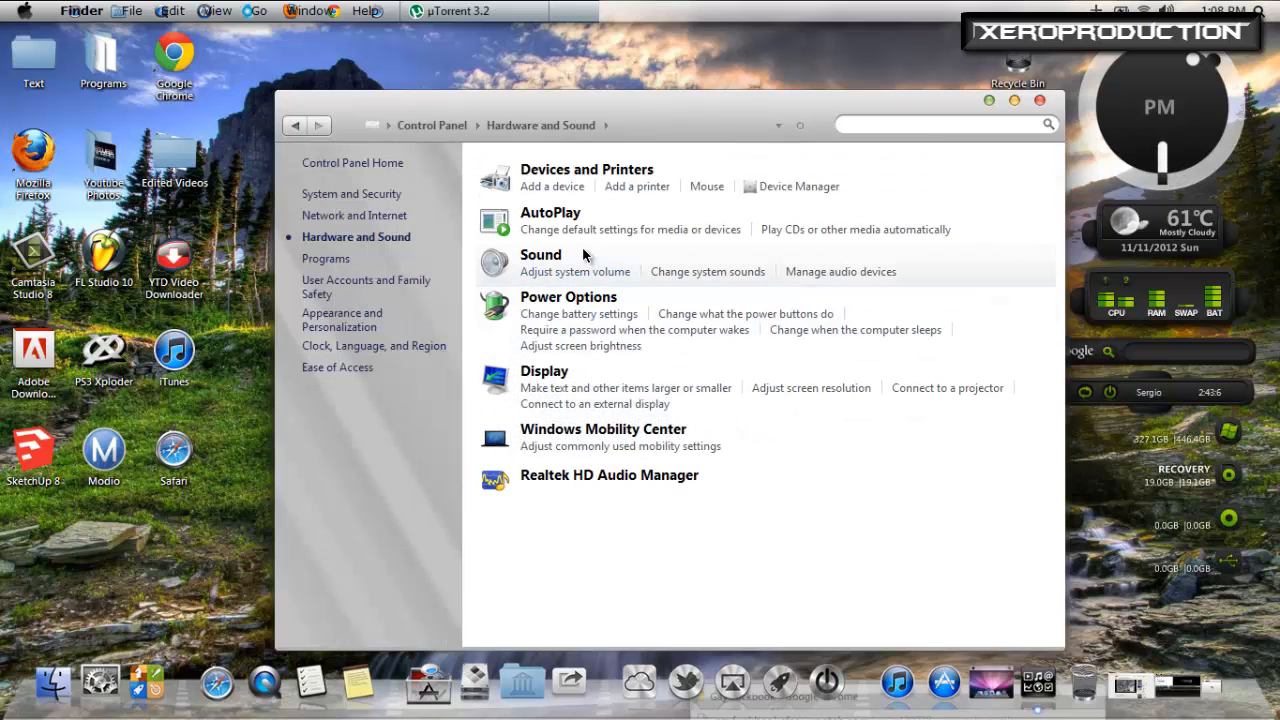
{"action": "left_click", "coordinate": [540, 254]}
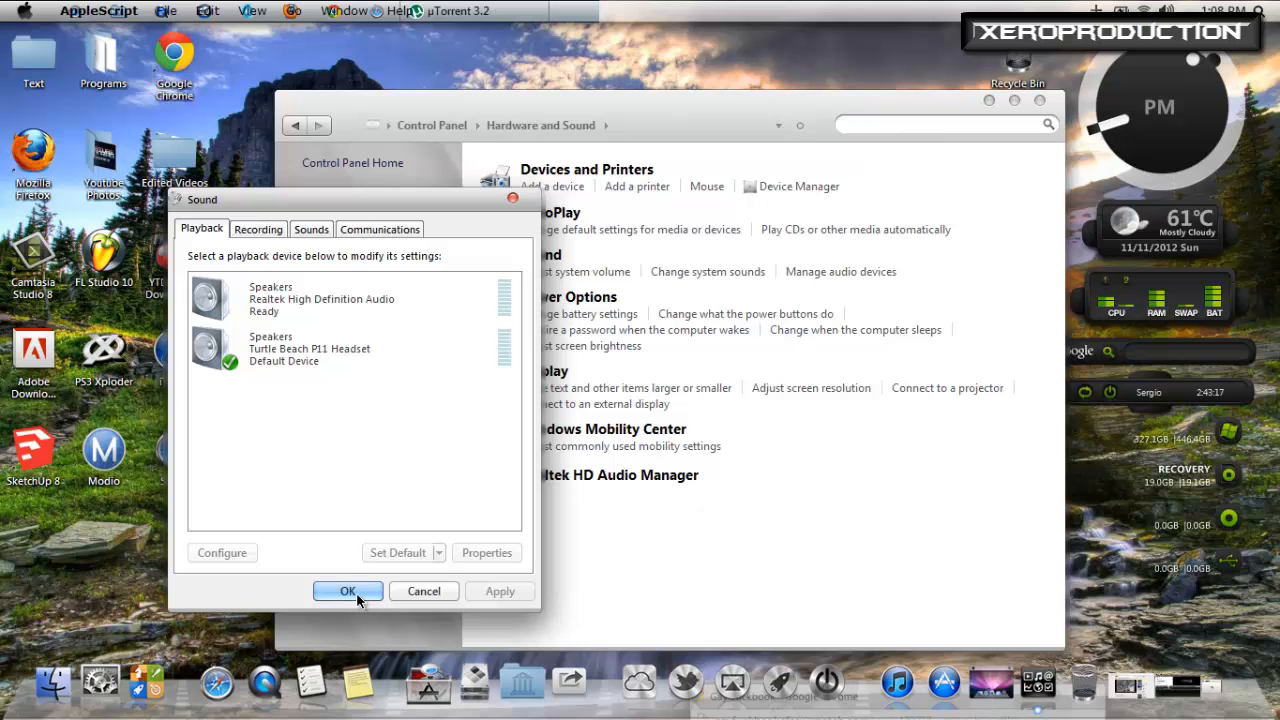
Step: Confirm the Turtle Beach P11 Headset as default playback device and close the Sound dialog
{"action": "left_click", "coordinate": [348, 592]}
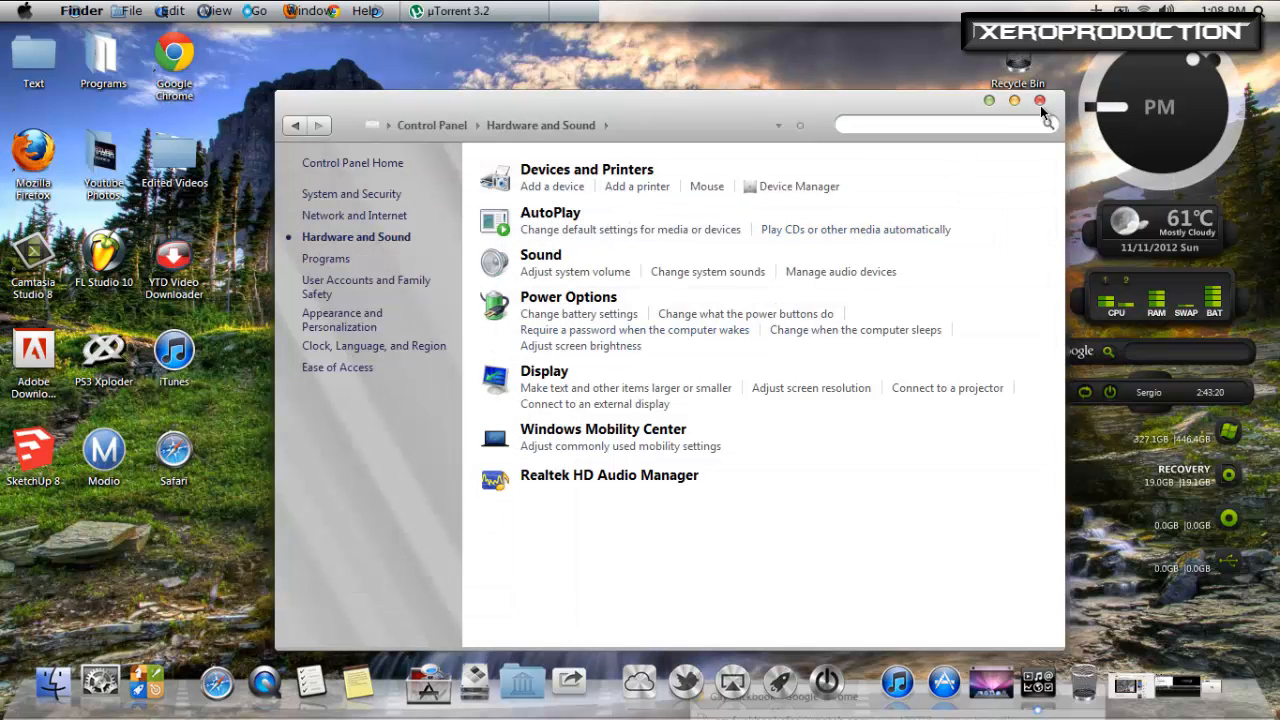
Step: Close Control Panel and start recording voice narration in Camtasia Studio
{"action": "left_click", "coordinate": [1040, 100]}
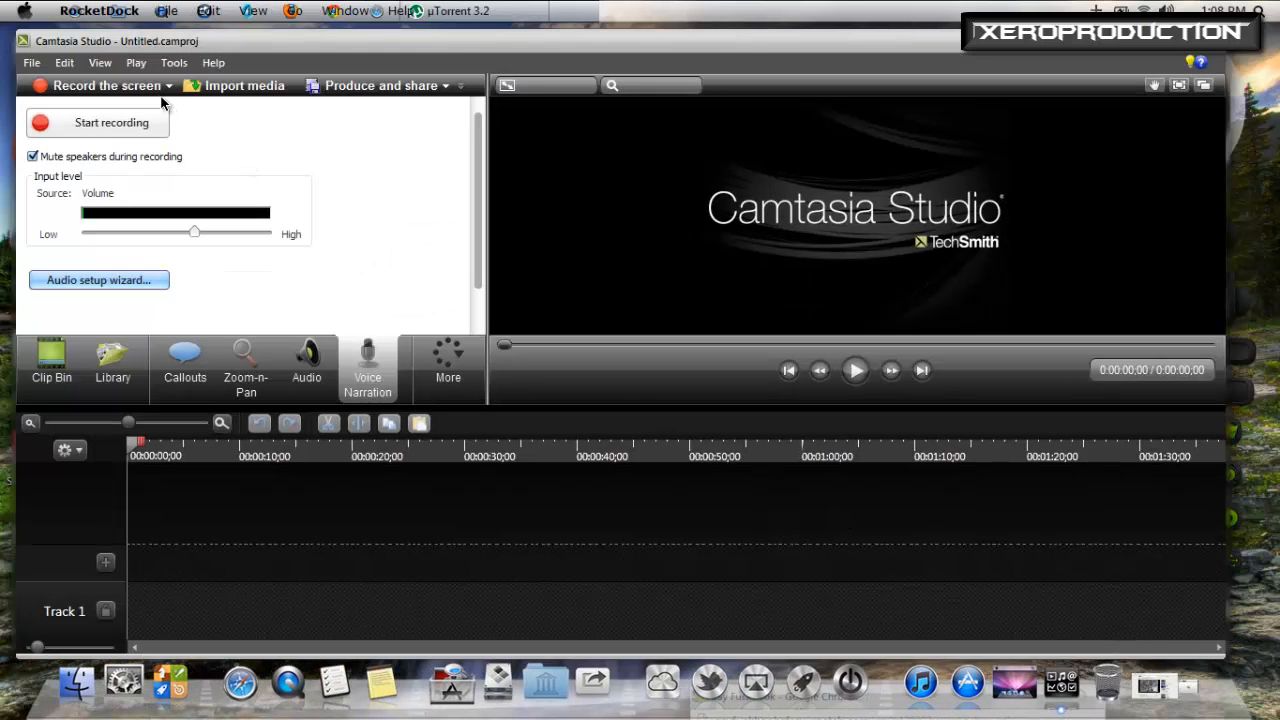
{"action": "mouse_move", "coordinate": [64, 72]}
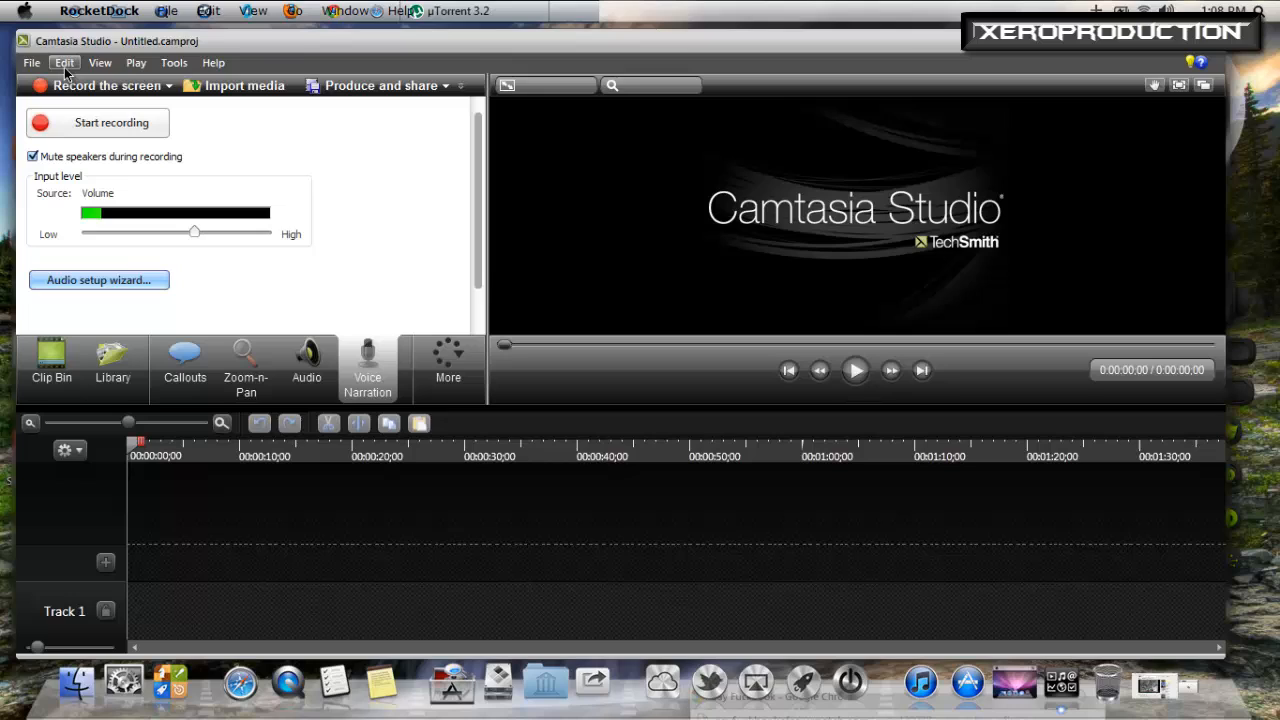
{"action": "mouse_move", "coordinate": [388, 316]}
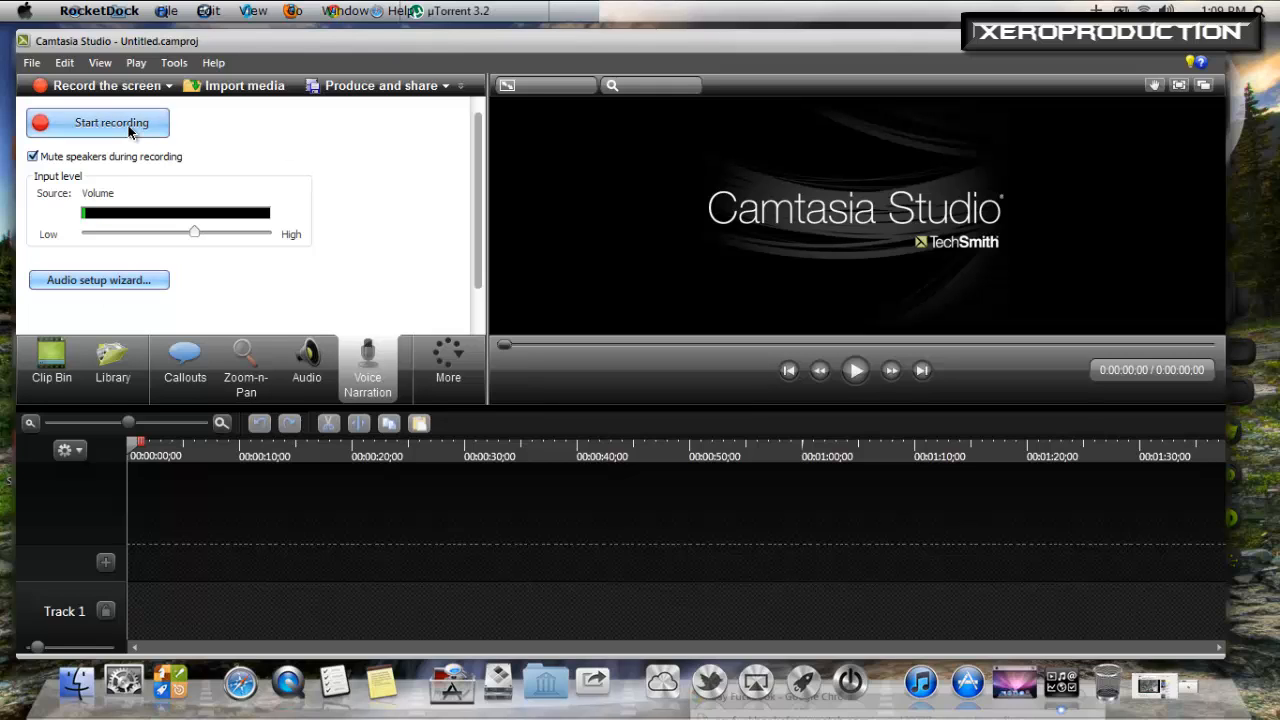
{"action": "left_click", "coordinate": [96, 122]}
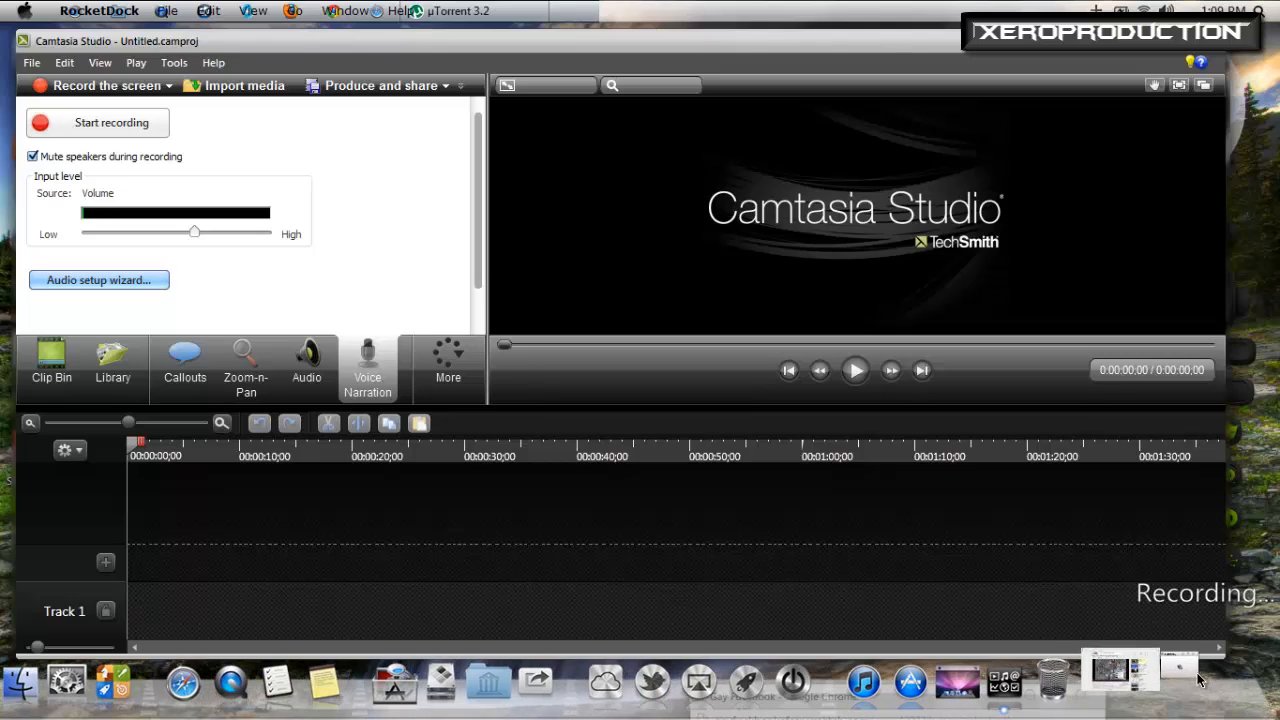